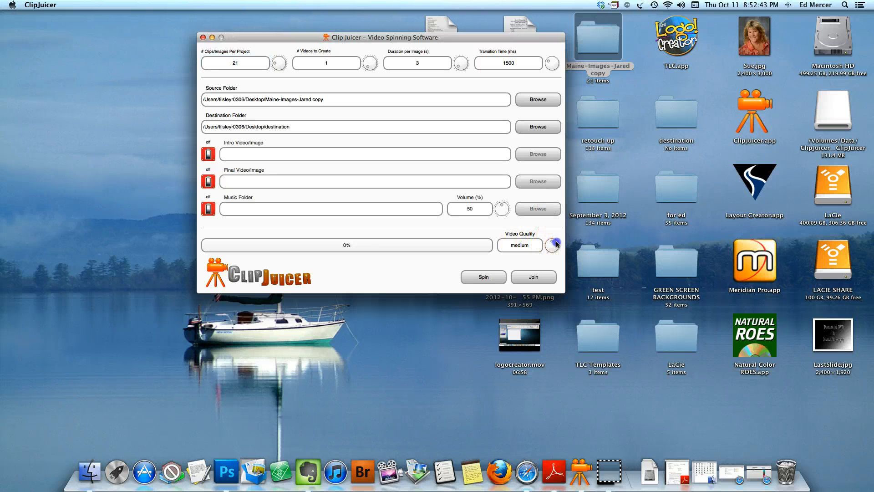
# Step: Configure one spun video at 3 seconds per image with 1500 ms transitions from the Maine folder
pyautogui.click(483, 277)
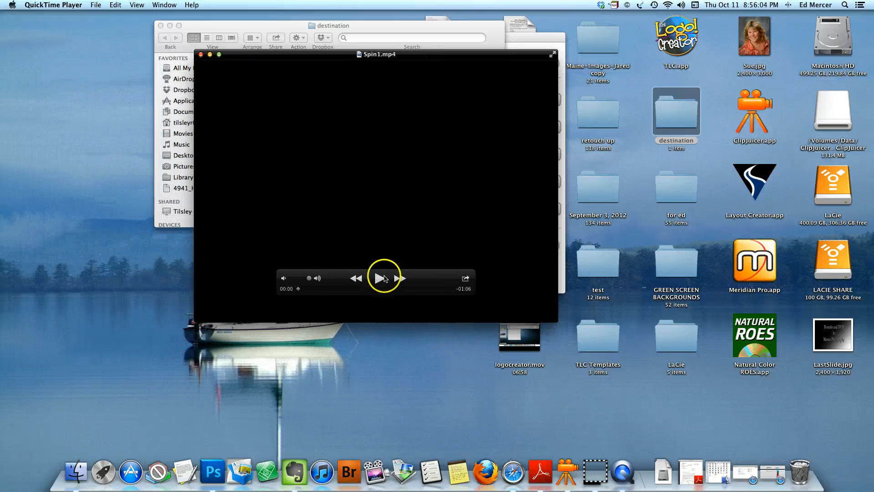
# Step: Start playback of Spin1.mp4 so the snowy Maine village church appears
pyautogui.click(381, 278)
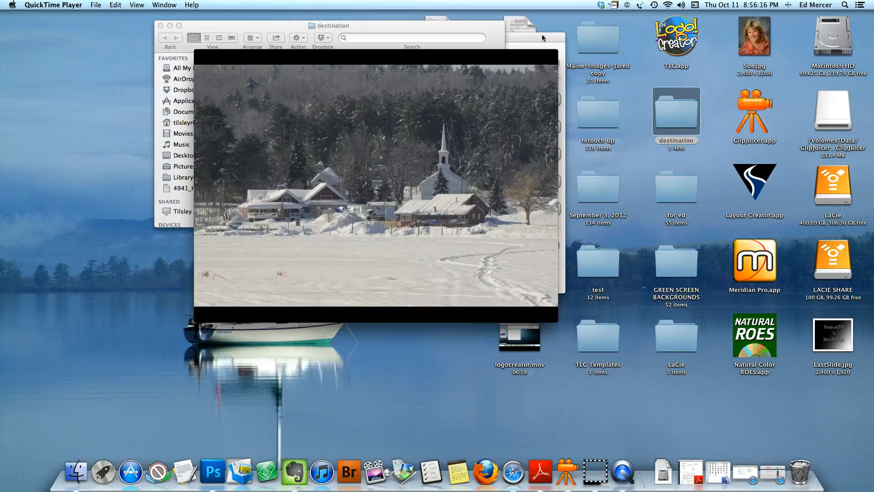